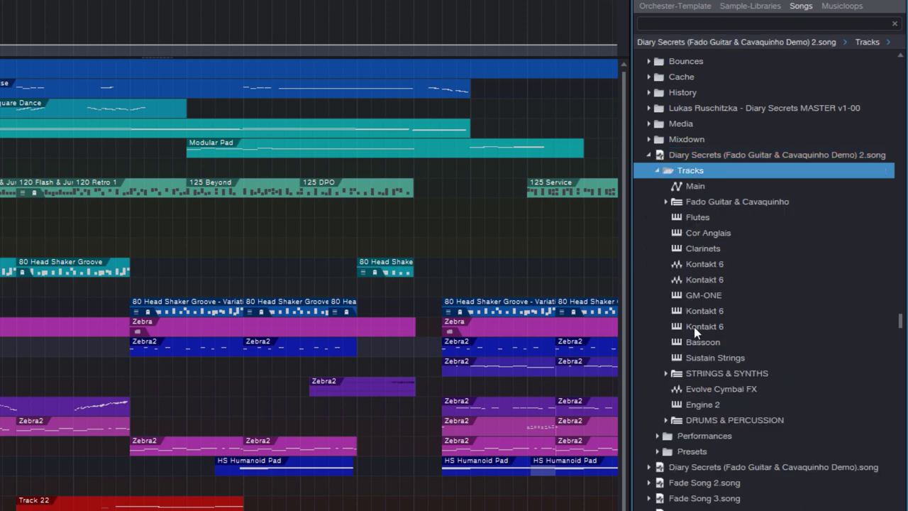
pyautogui.moveTo(705, 270)
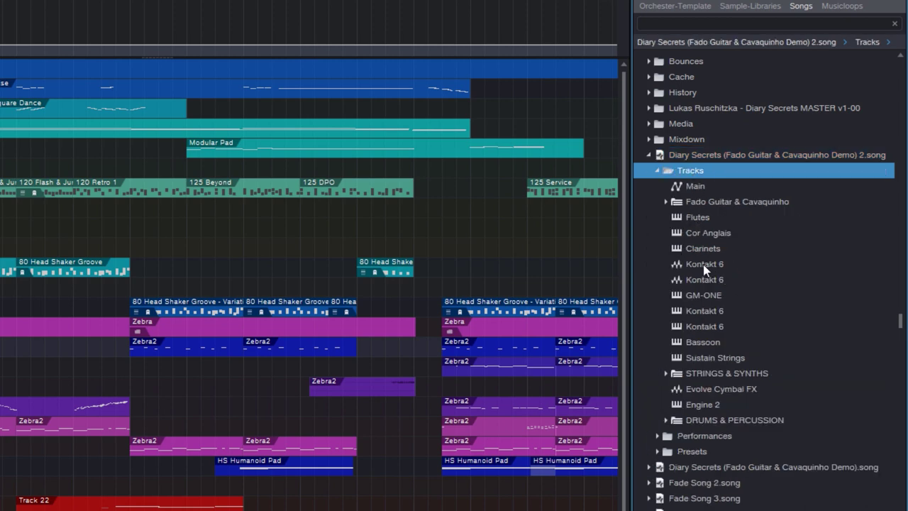
# Step: Show the instrument library's Track Presets folder in the browser
pyautogui.click(704, 279)
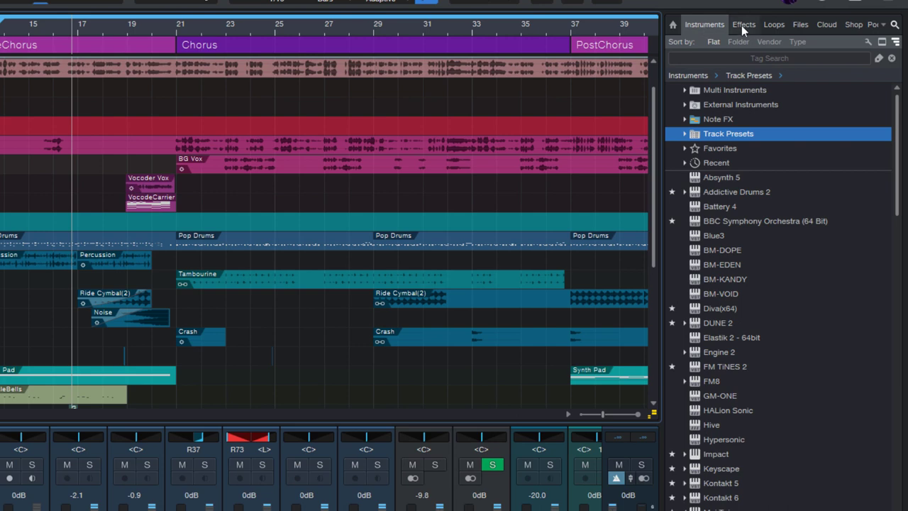
# Step: Choose the Beats+Vocal preset from the Hybrid track presets, adding its vocal and drum tracks
pyautogui.click(744, 24)
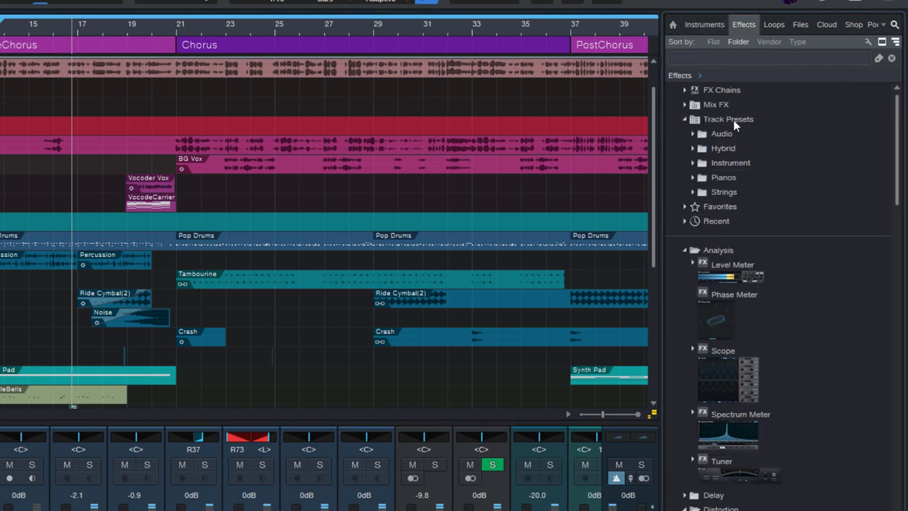
pyautogui.click(704, 25)
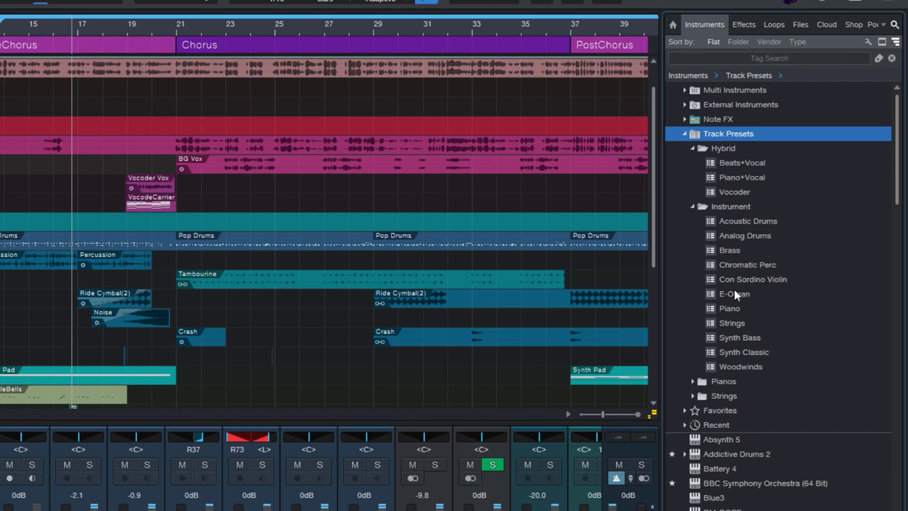
pyautogui.moveTo(749, 170)
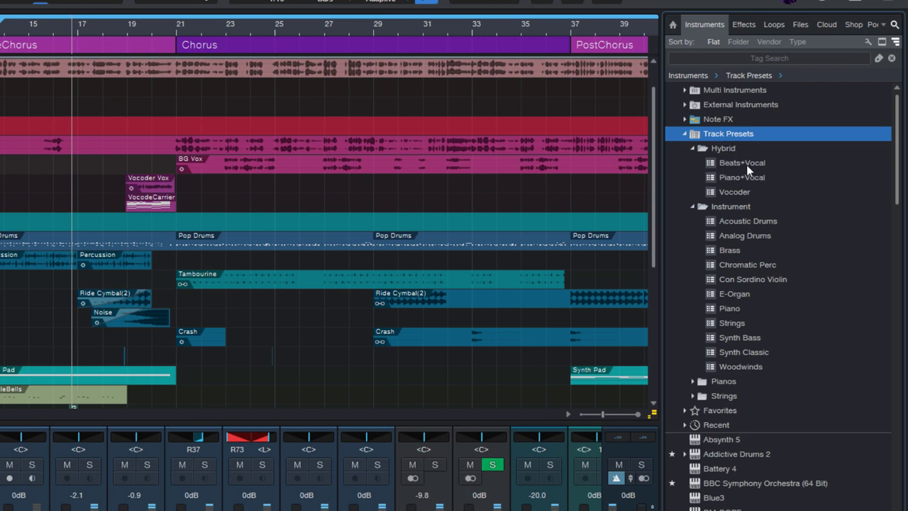
pyautogui.click(742, 162)
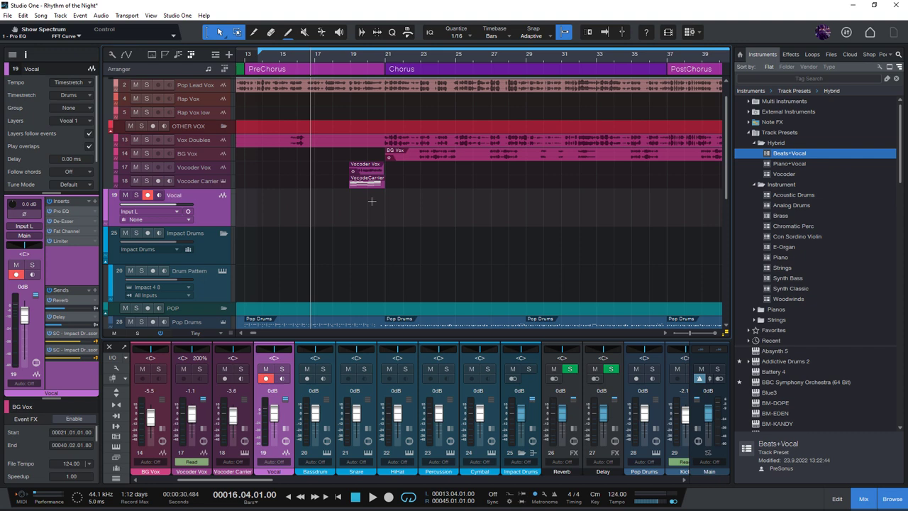
pyautogui.moveTo(348, 204)
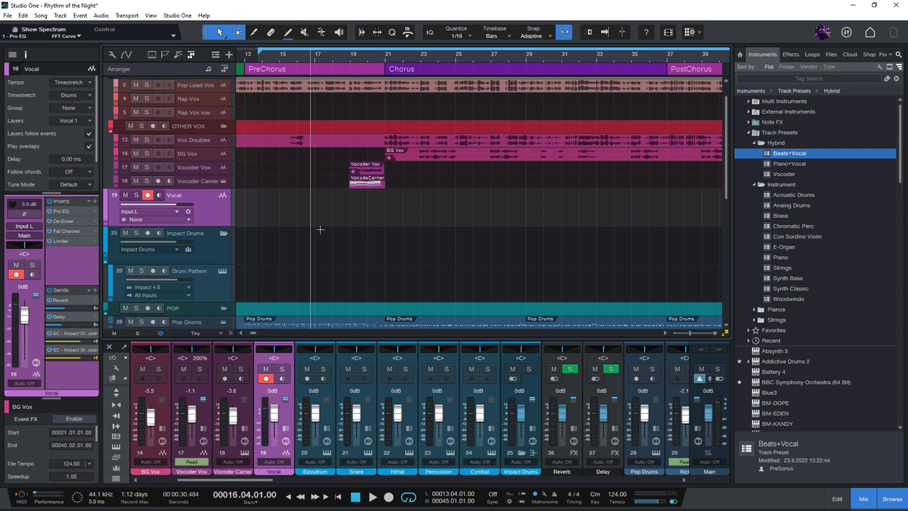
pyautogui.moveTo(309, 229)
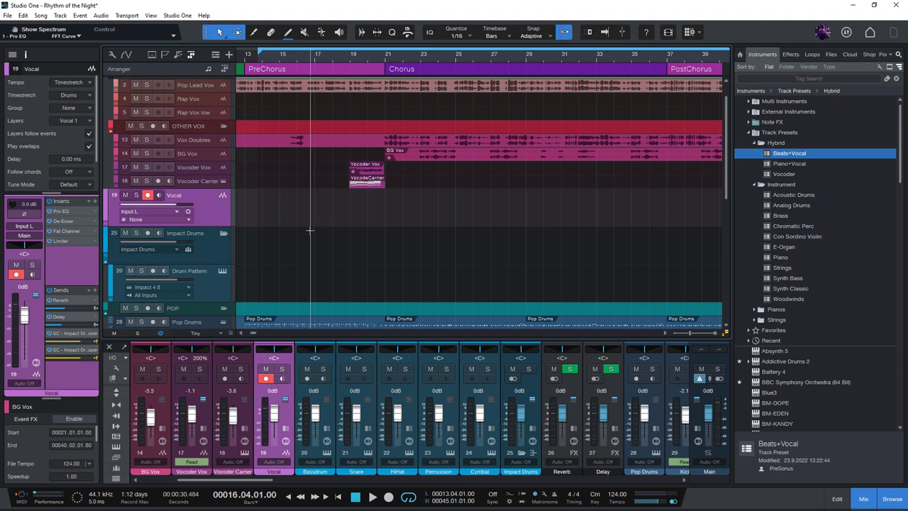
pyautogui.moveTo(125, 201)
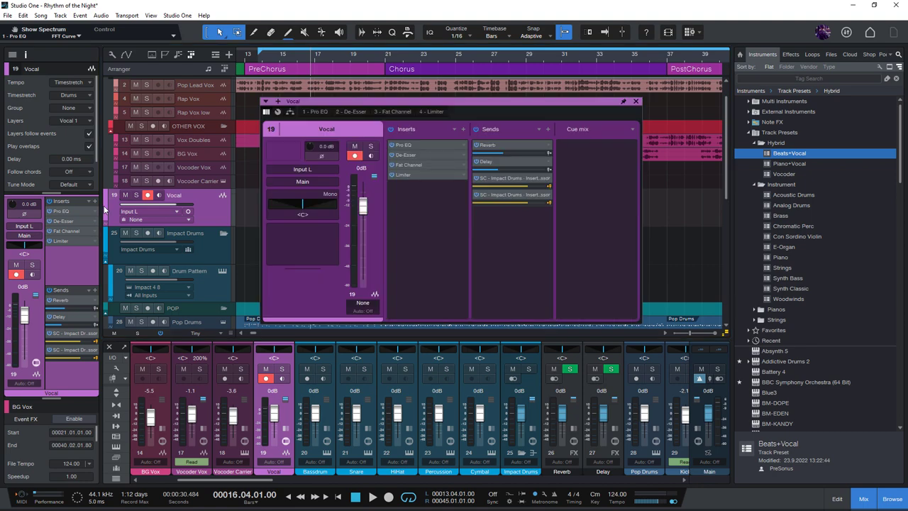
pyautogui.moveTo(244, 149)
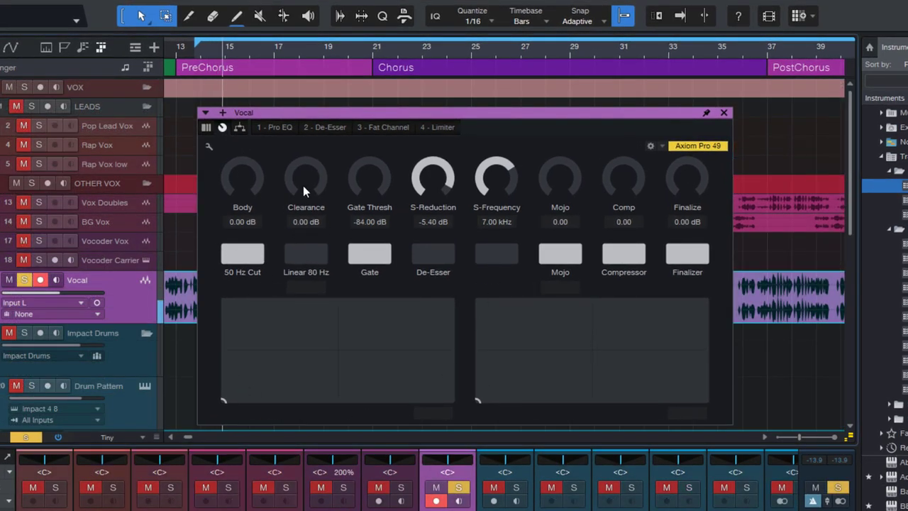
# Step: Set the Vocal track's Clearance to -18.72 dB and Finalize to -6.00 dB, then close its macro controls
pyautogui.moveTo(306, 177); pyautogui.dragTo(307, 206)
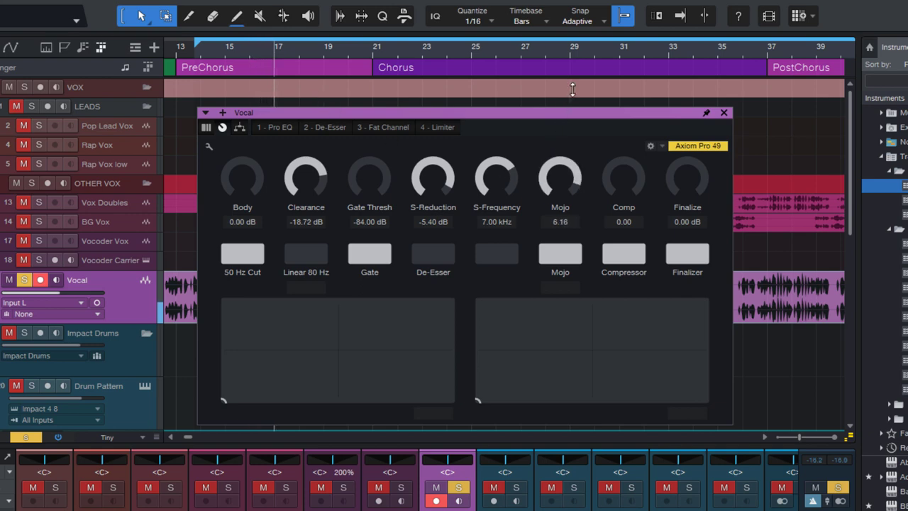
pyautogui.moveTo(686, 177); pyautogui.dragTo(698, 78)
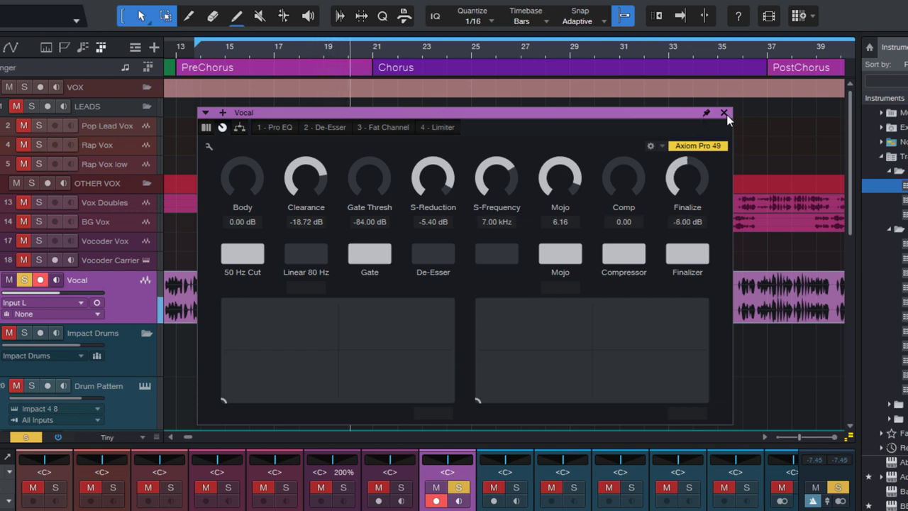
pyautogui.click(724, 113)
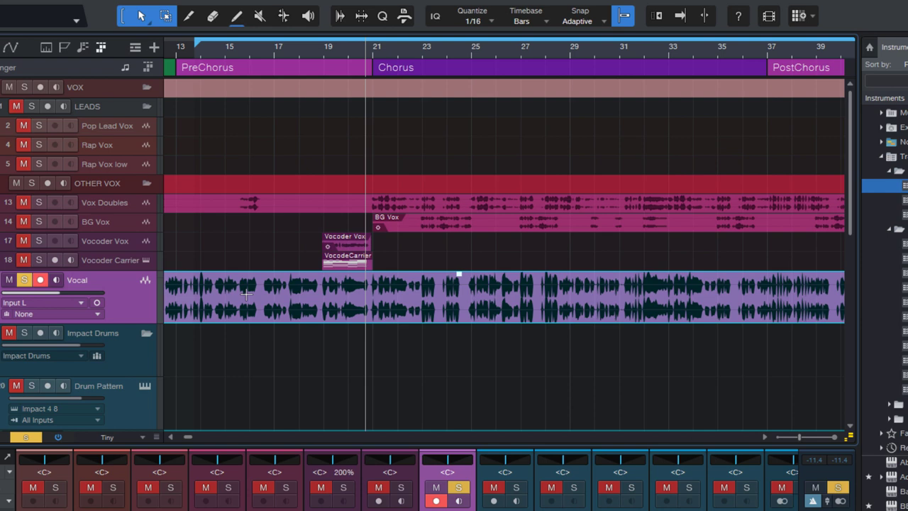
# Step: Show the Impact Drums track's macro controls with its distortion, filter and compressor settings
pyautogui.click(97, 354)
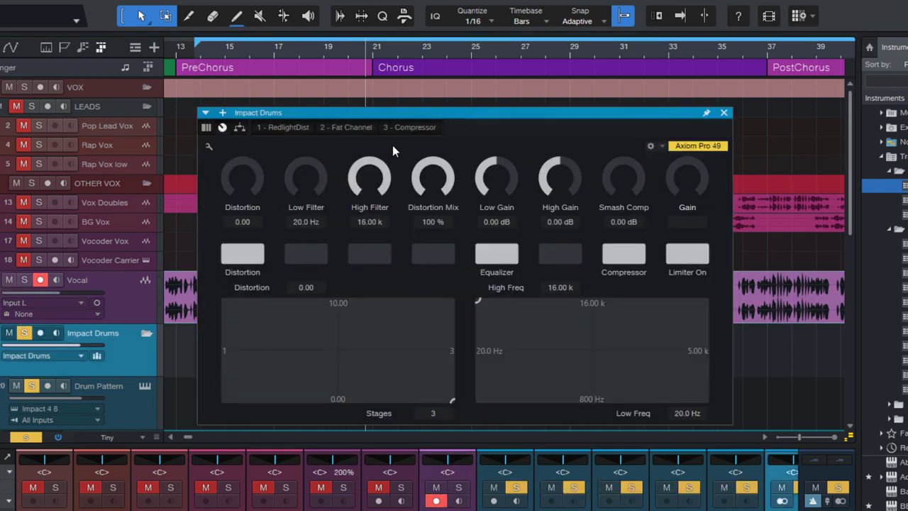
pyautogui.moveTo(474, 211)
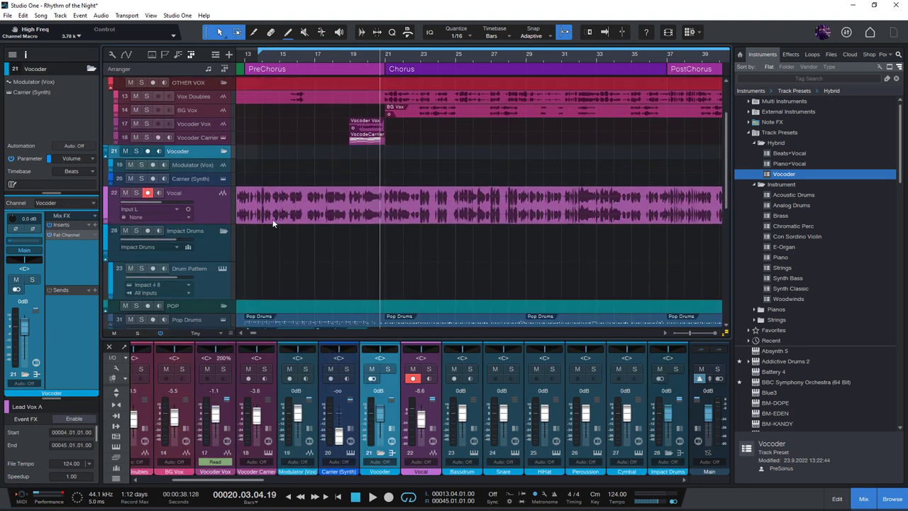
# Step: Add the Analog Drums track preset to a new song, creating its folder of drum tracks
pyautogui.click(191, 164)
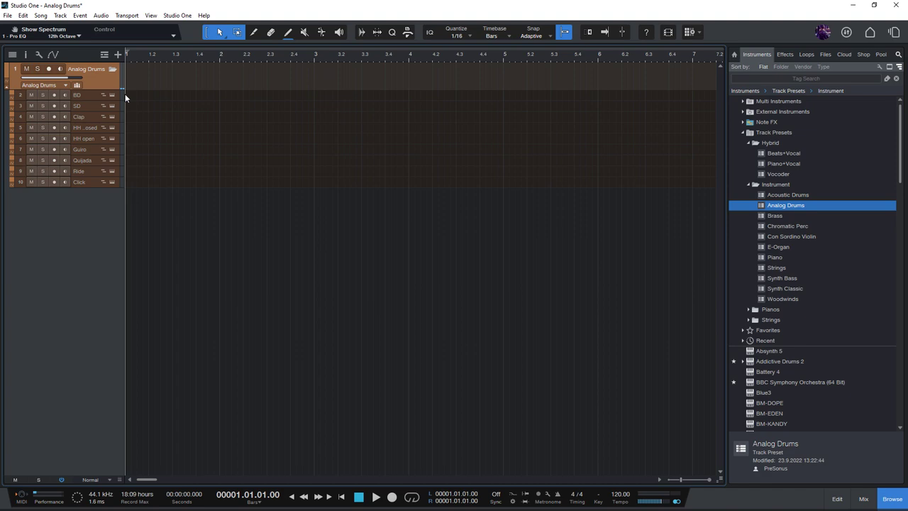
# Step: Arm the Analog Drums folder's tracks for recording and list the effects' track presets
pyautogui.doubleClick(77, 93)
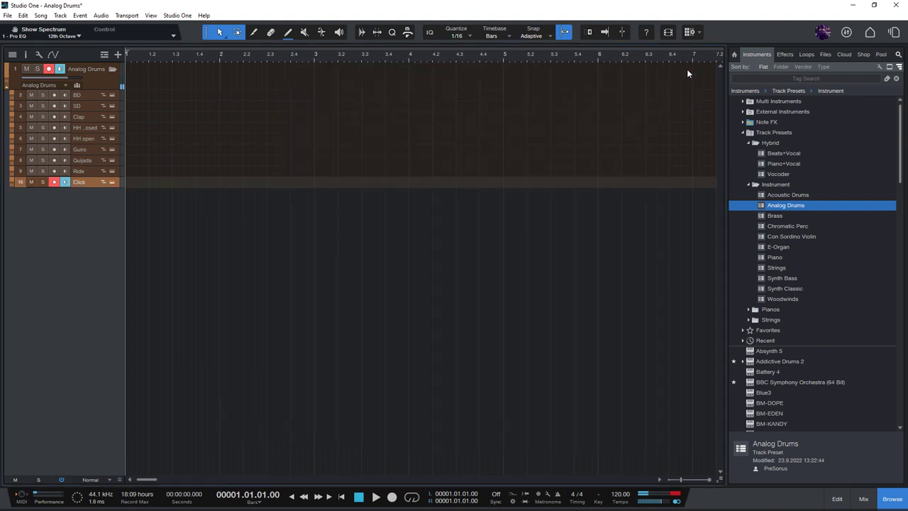
pyautogui.moveTo(457, 90)
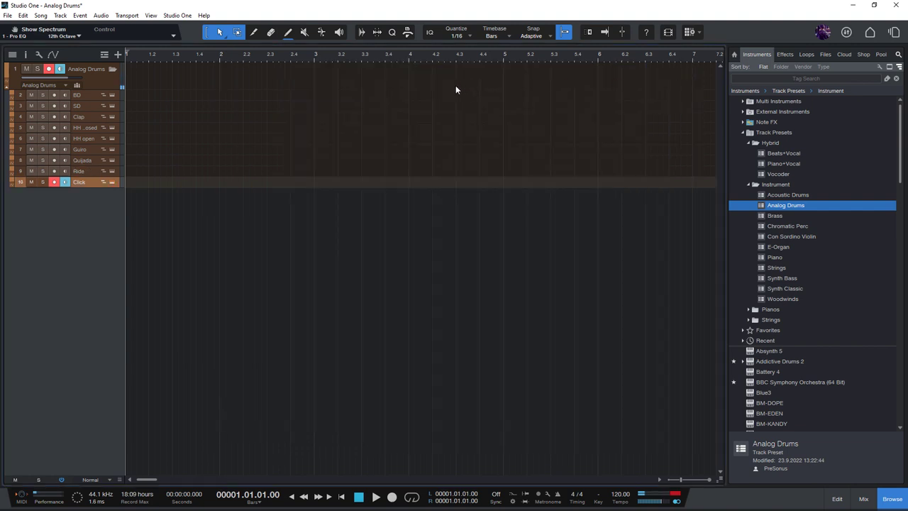
pyautogui.click(785, 54)
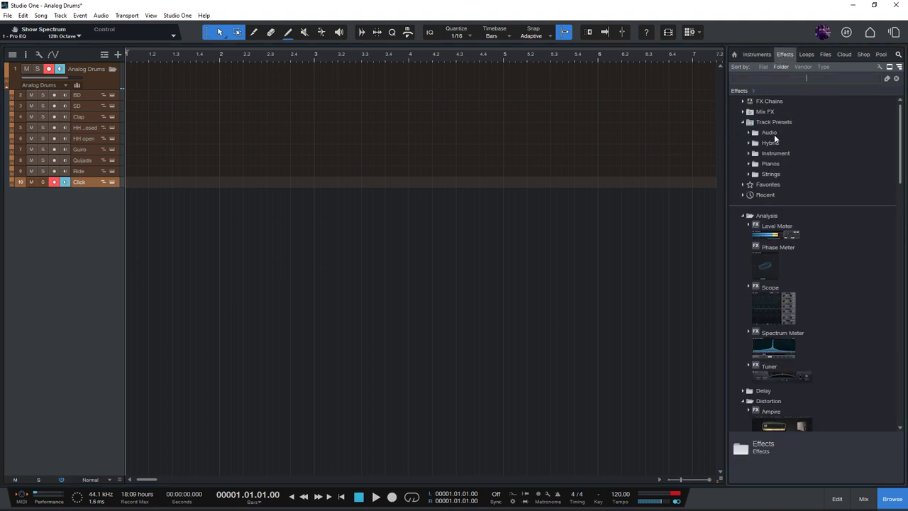
# Step: Add the Electric Guitar audio track preset, set its amp Chorus Depth to 37% and close the Ampire window
pyautogui.click(769, 132)
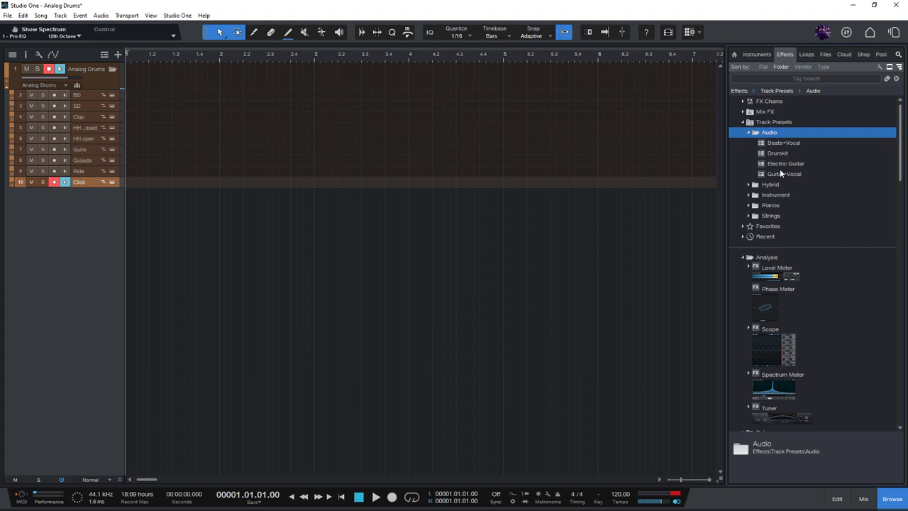
pyautogui.click(786, 163)
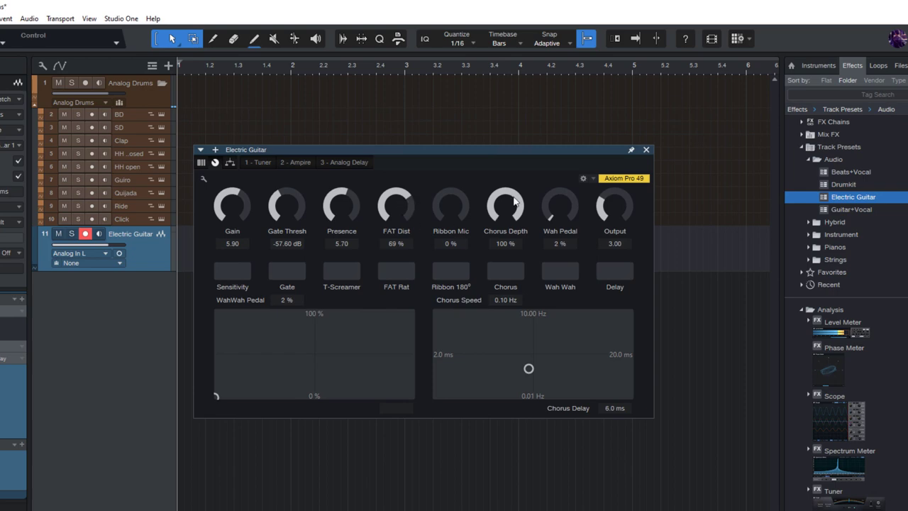
pyautogui.moveTo(505, 206); pyautogui.dragTo(505, 234)
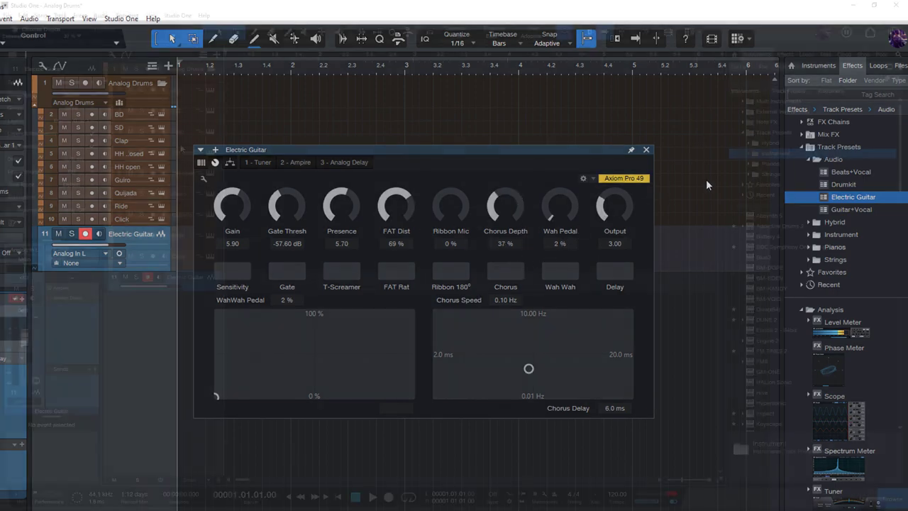
pyautogui.click(644, 150)
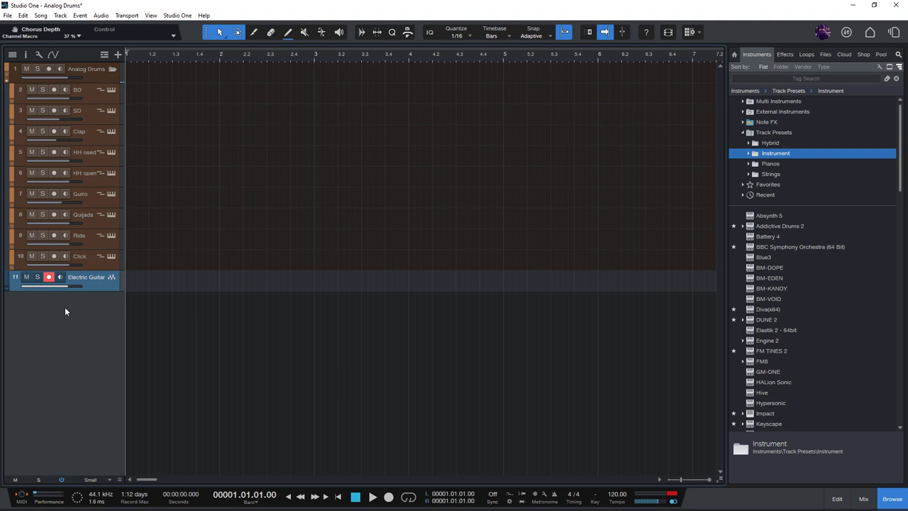
pyautogui.rightClick(65, 312)
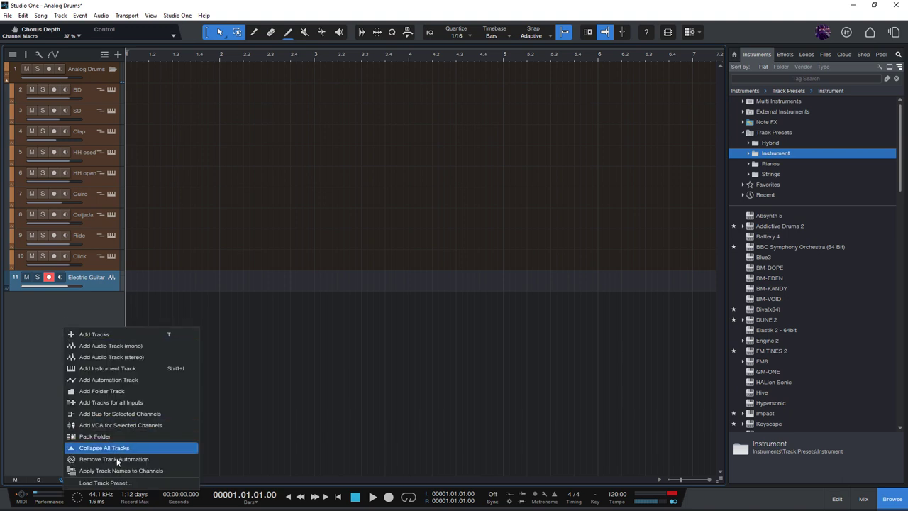
pyautogui.click(105, 482)
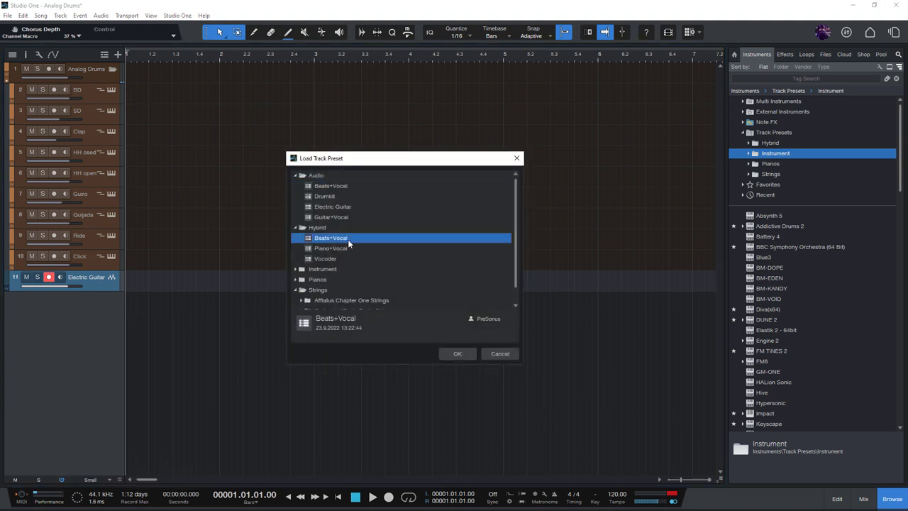
pyautogui.moveTo(354, 229)
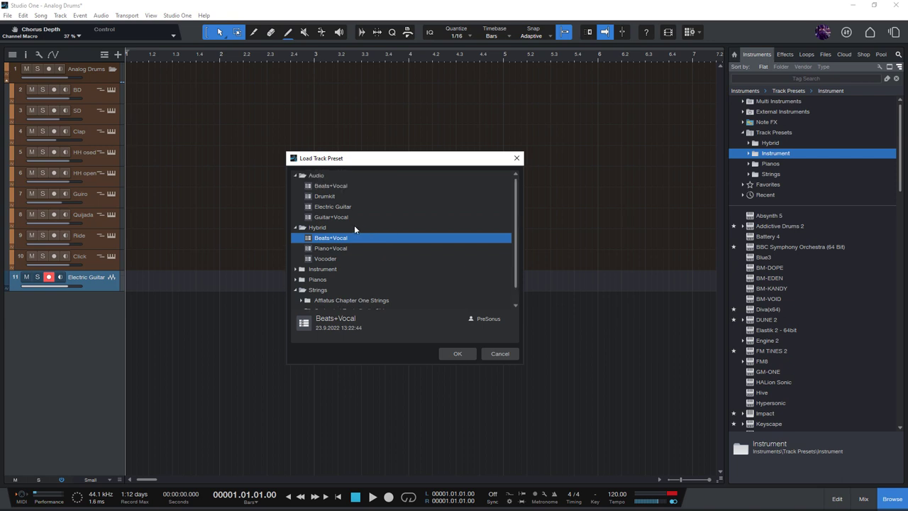
pyautogui.click(500, 353)
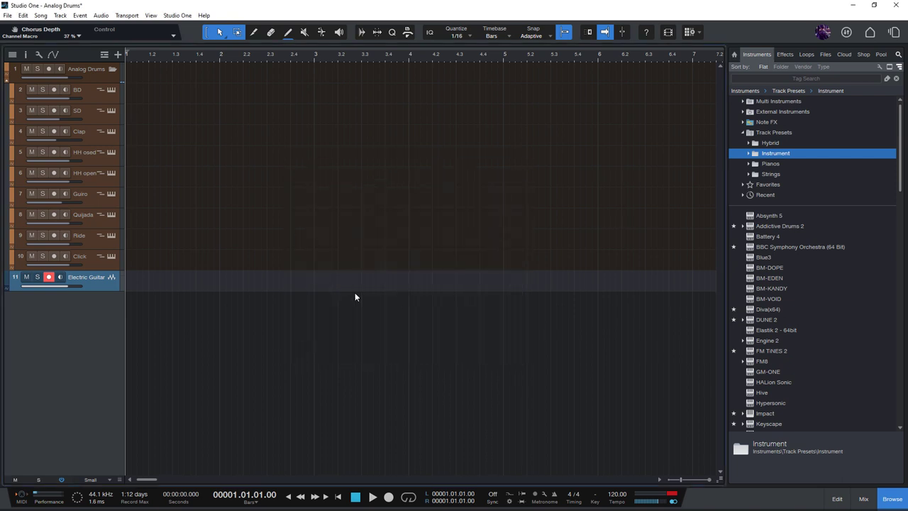
pyautogui.moveTo(598, 185)
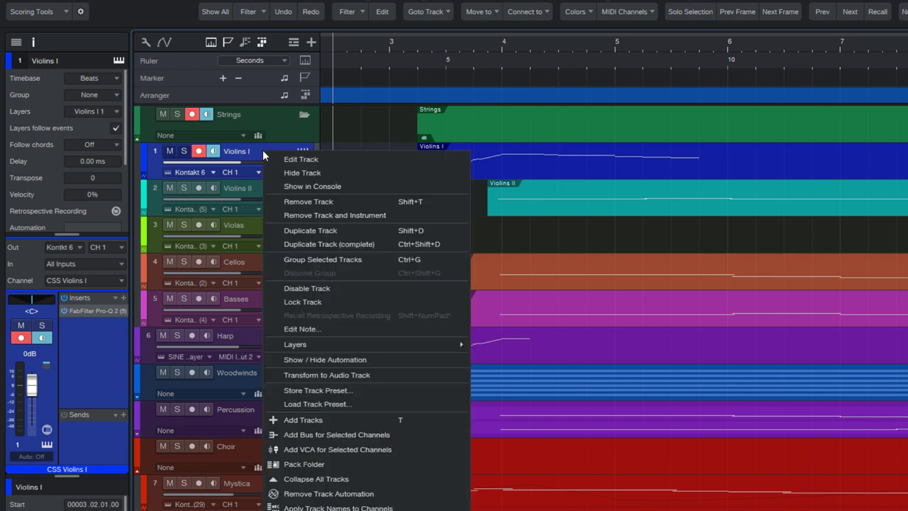
pyautogui.moveTo(318, 390)
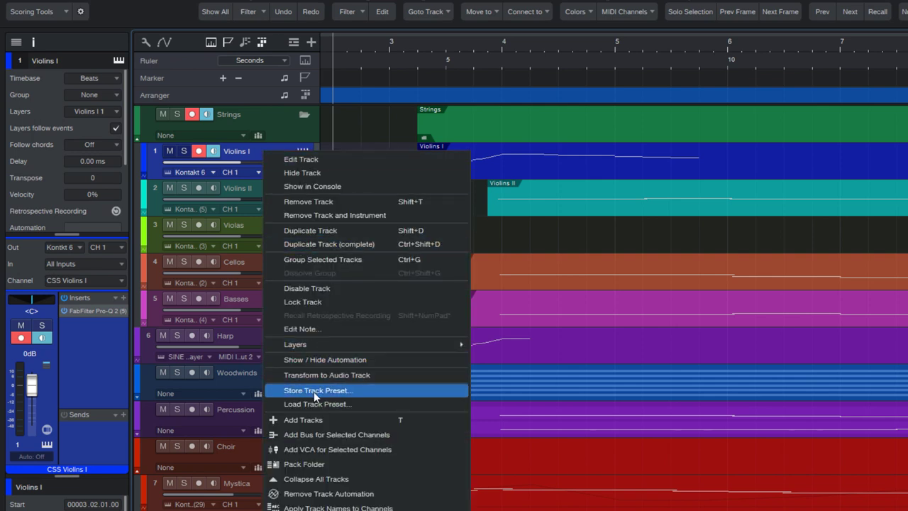
# Step: Start storing the Violins I track as a preset named CSS Violins I
pyautogui.click(318, 390)
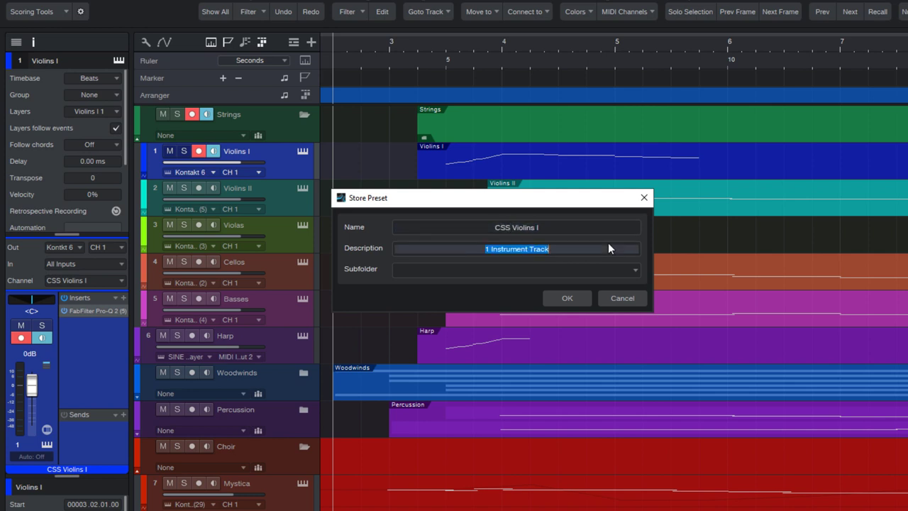
# Step: Save the CSS Violins I preset into the Strings subfolder with no description
pyautogui.press('Delete')
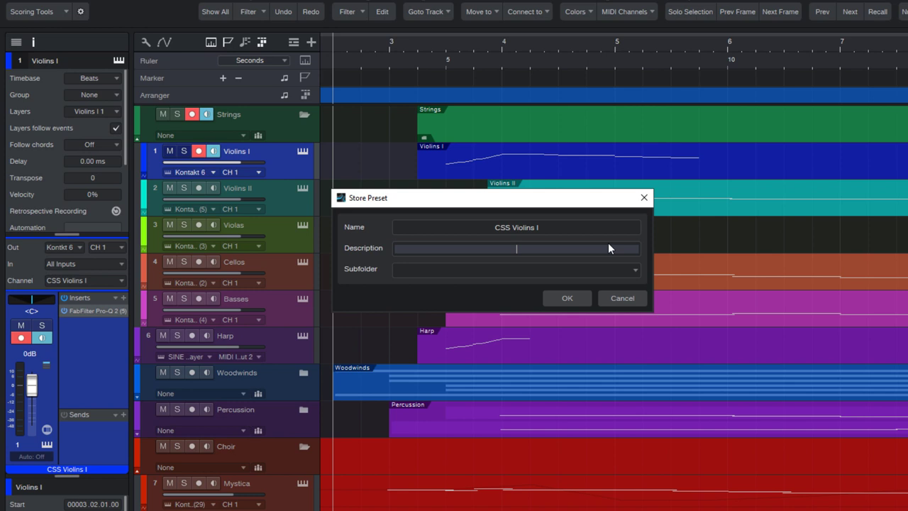
pyautogui.write('s')
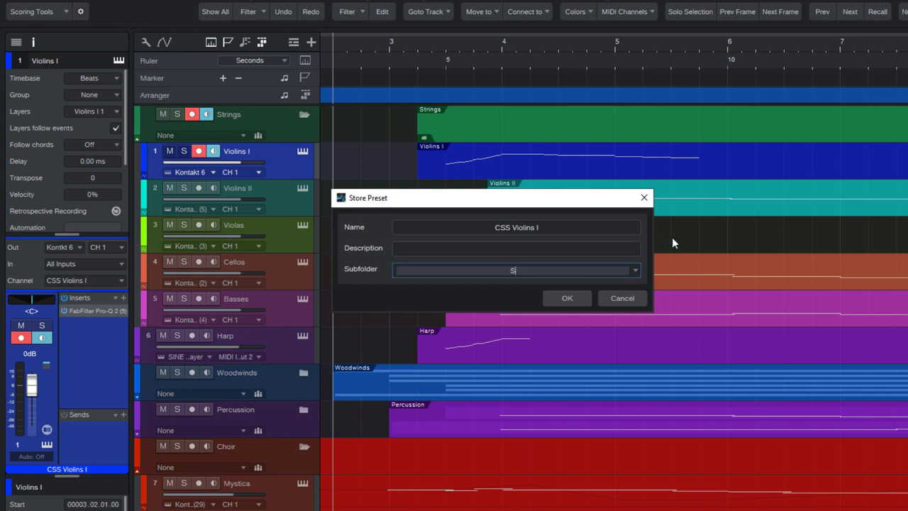
pyautogui.write('Strings')
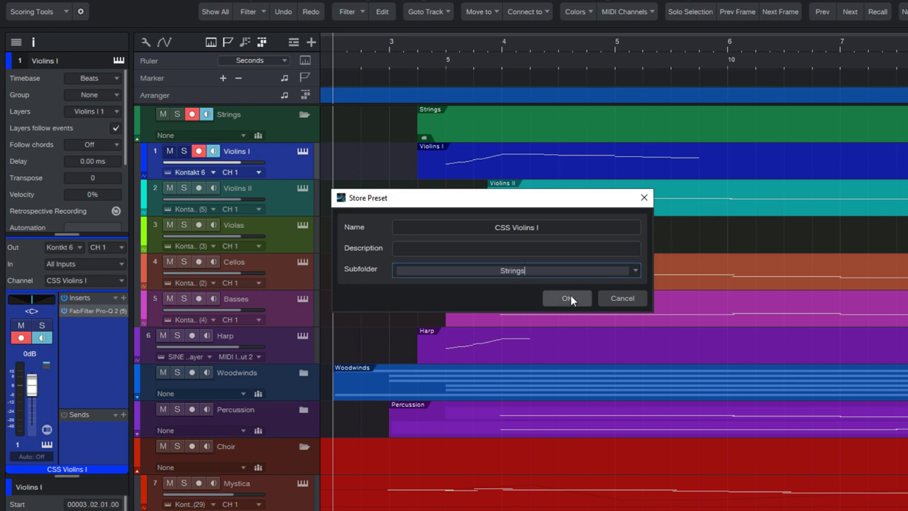
pyautogui.click(567, 298)
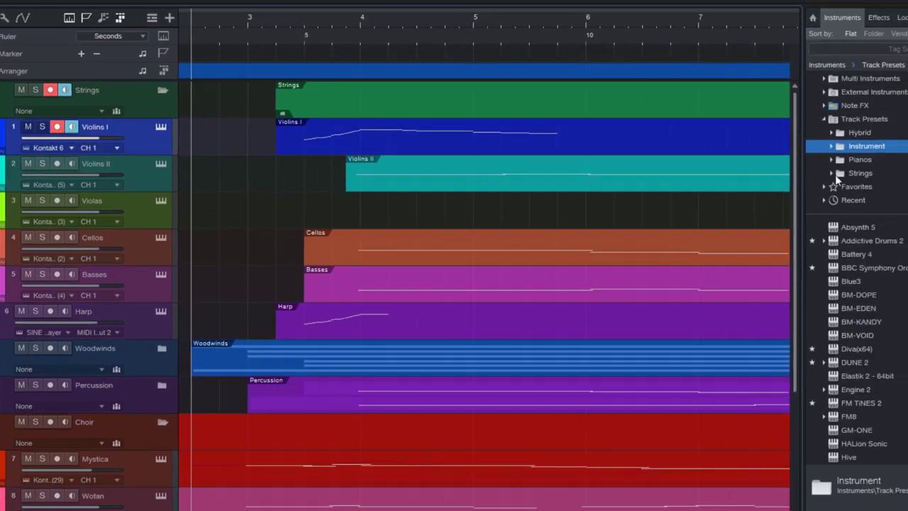
# Step: Locate and select the new CSS Violins I preset under the Strings track presets folder
pyautogui.click(840, 173)
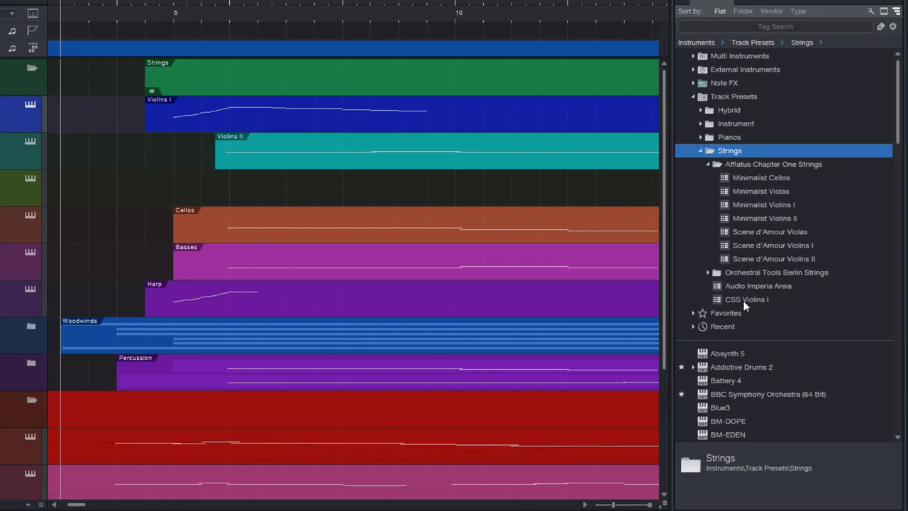
pyautogui.click(746, 298)
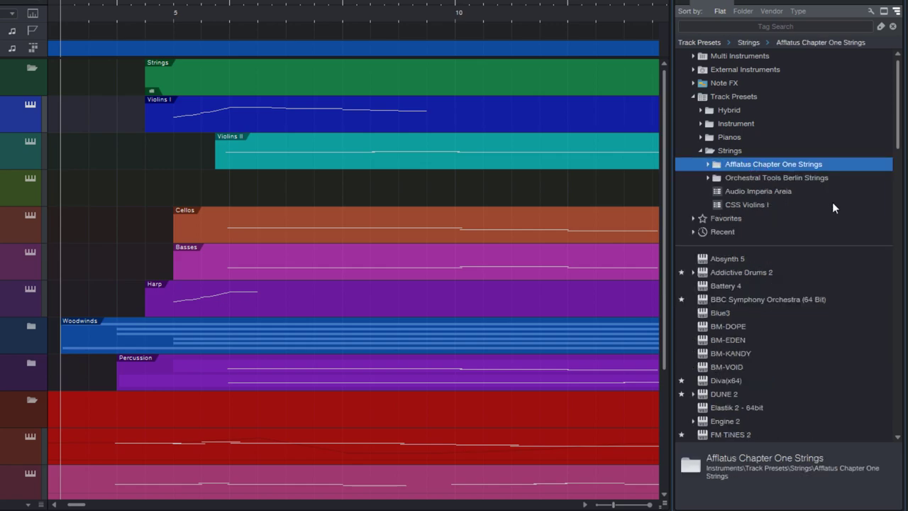
pyautogui.click(729, 151)
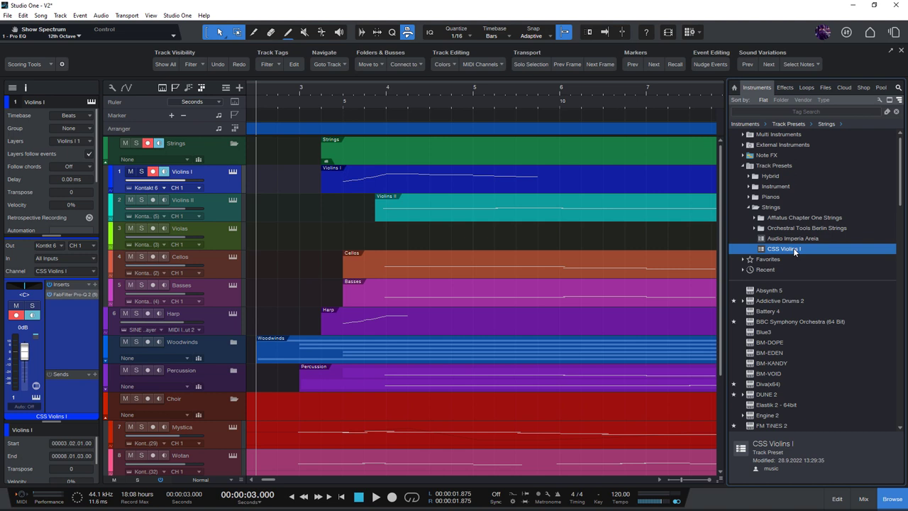
pyautogui.moveTo(426, 227)
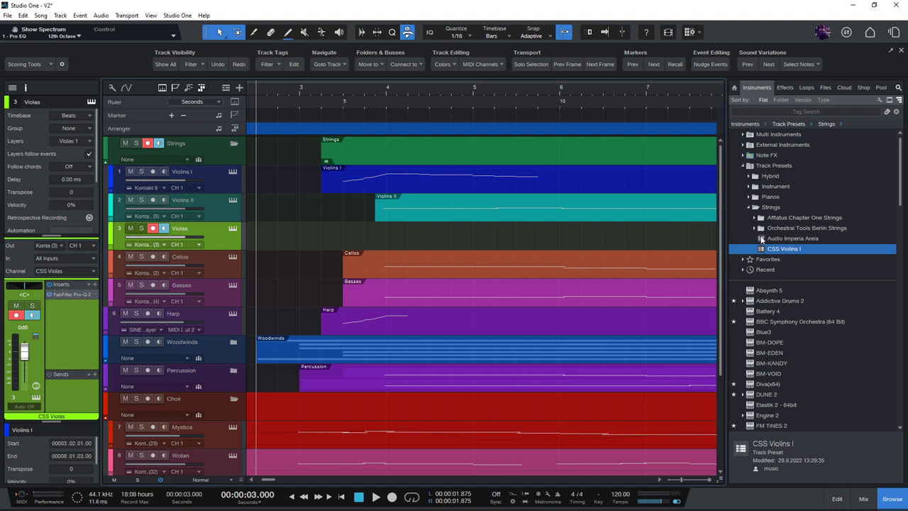
# Step: Store the Violas track as a preset in the Strings subfolder
pyautogui.click(803, 217)
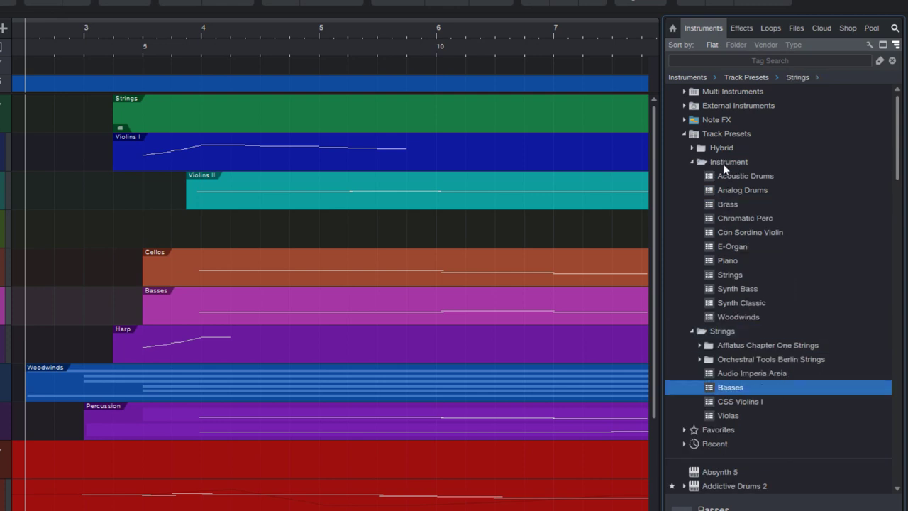
# Step: Collapse the Instrument presets folder to expose the Strings folder for the Cellos drop
pyautogui.click(729, 162)
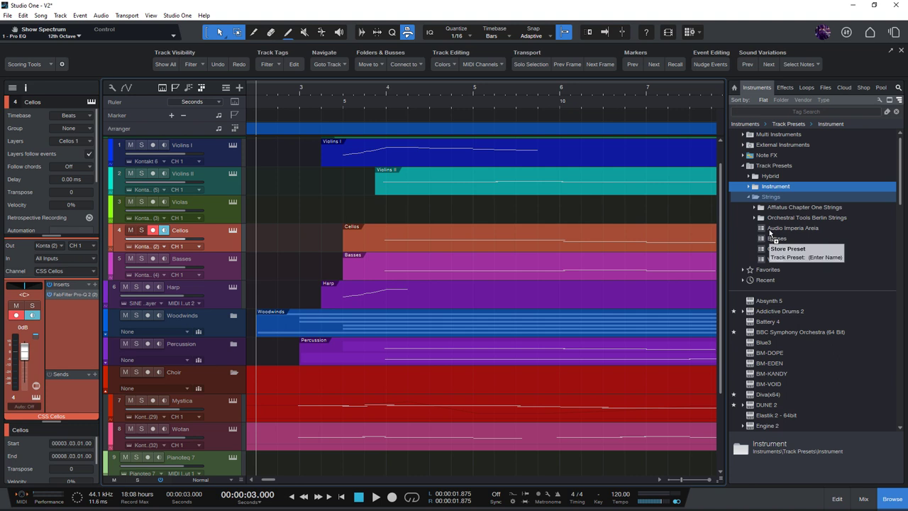
# Step: Store the Cellos track in the Strings folder as a preset with an empty description
pyautogui.click(788, 248)
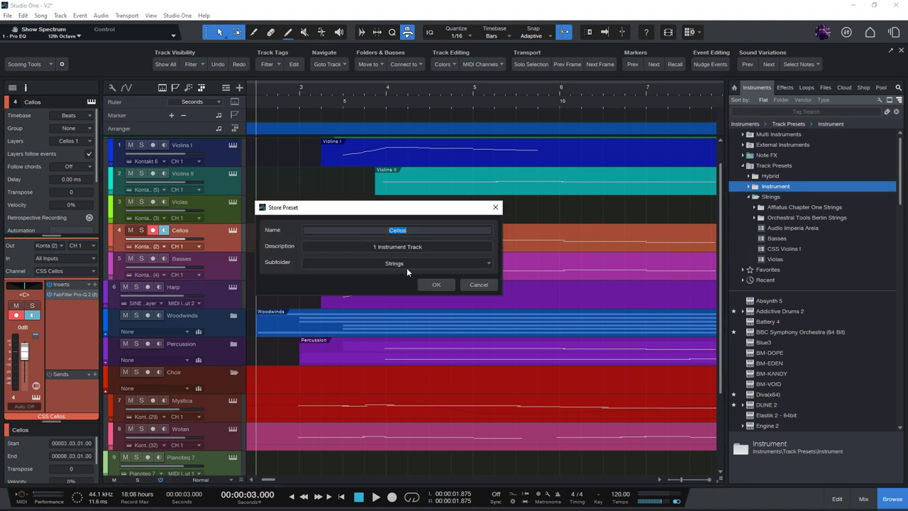
pyautogui.click(397, 247)
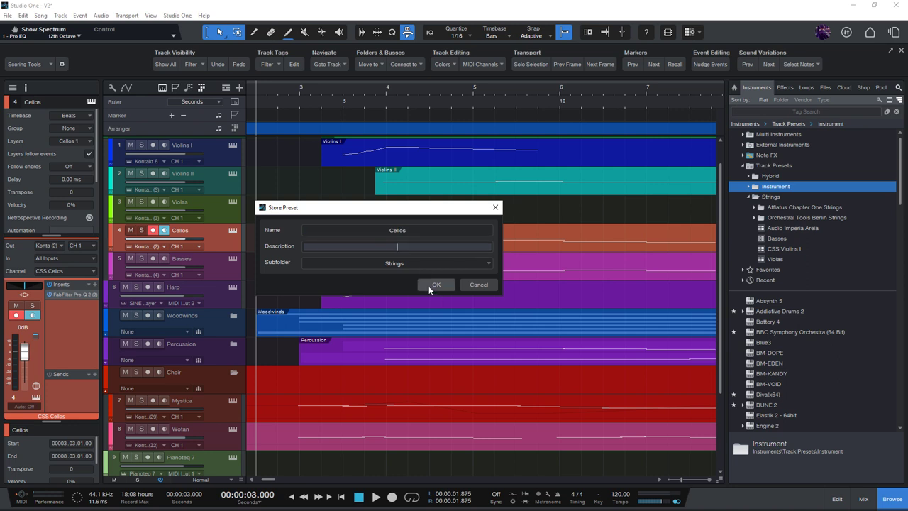
pyautogui.click(437, 284)
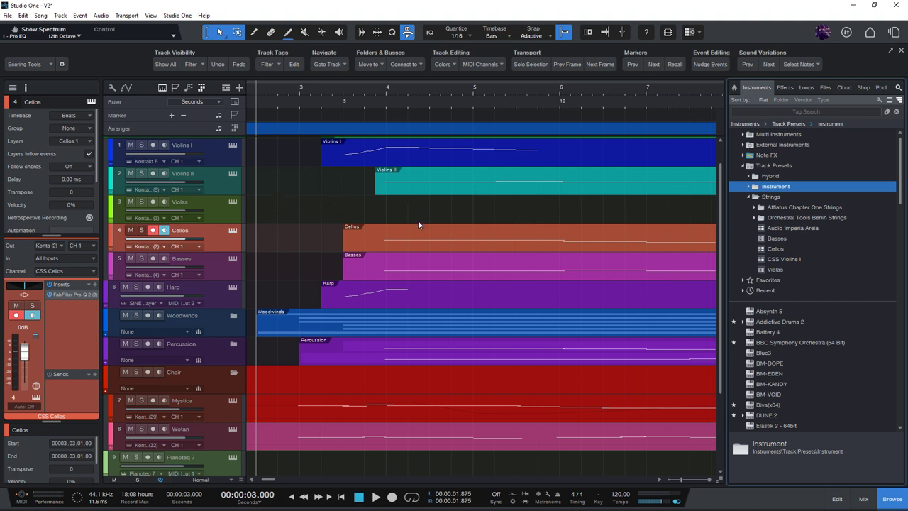
pyautogui.moveTo(305, 221)
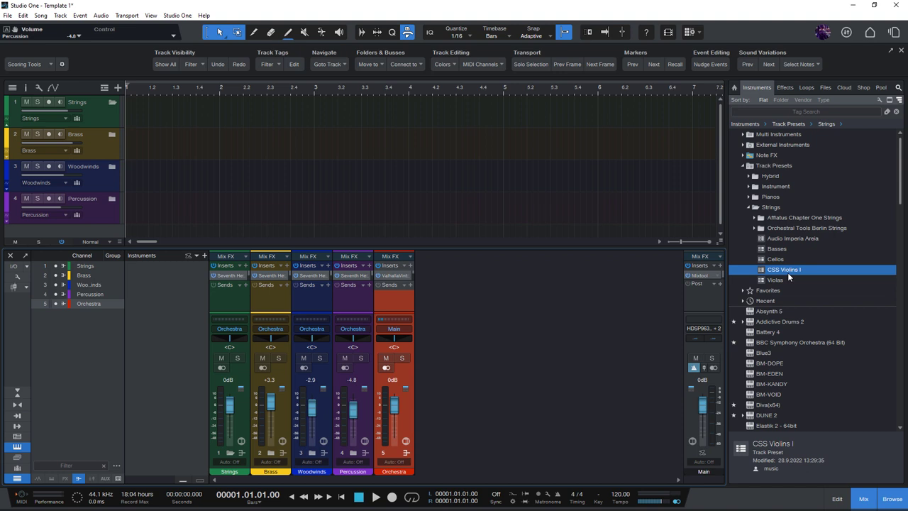
# Step: Return to the orchestral song with the CSS string tracks, Basses preset details shown
pyautogui.click(775, 258)
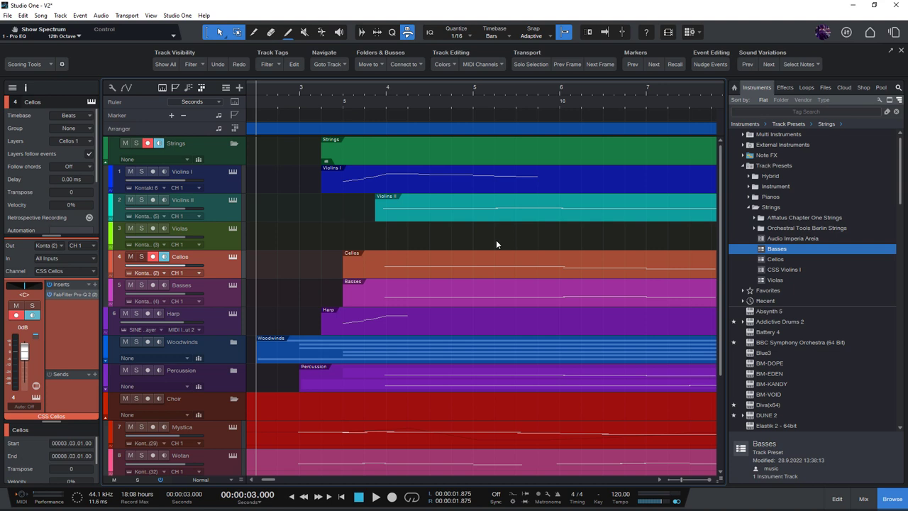
pyautogui.moveTo(374, 243)
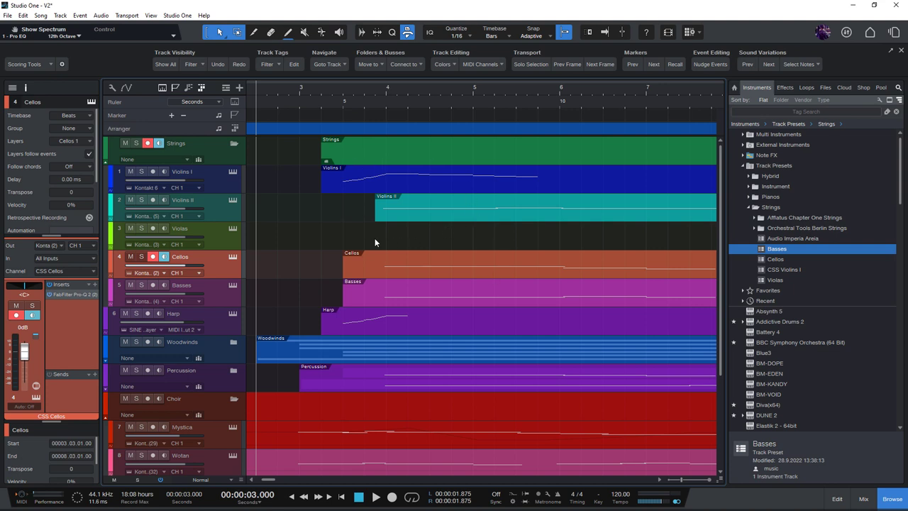
pyautogui.moveTo(459, 188)
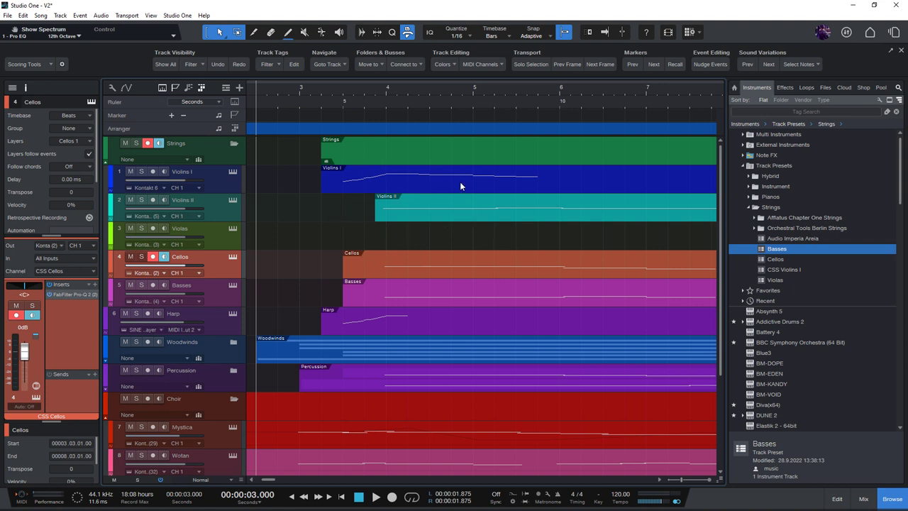
pyautogui.moveTo(366, 233)
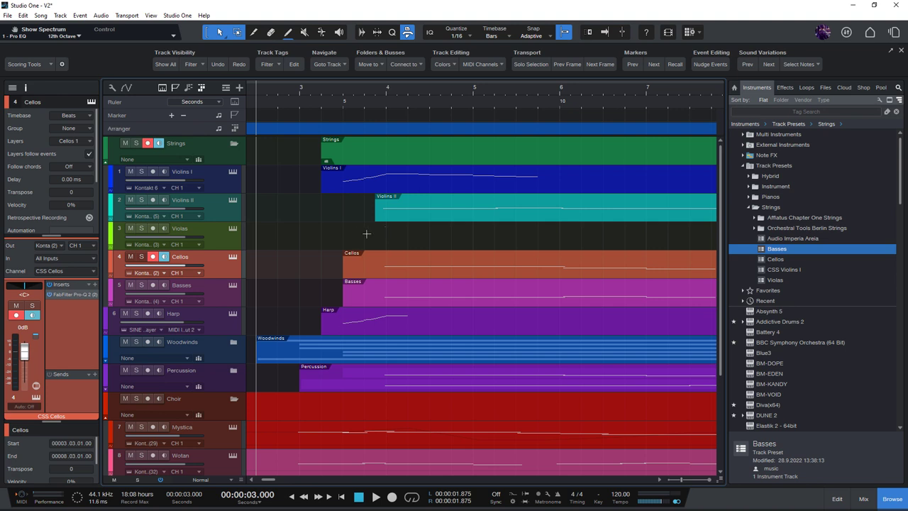
pyautogui.moveTo(219, 182)
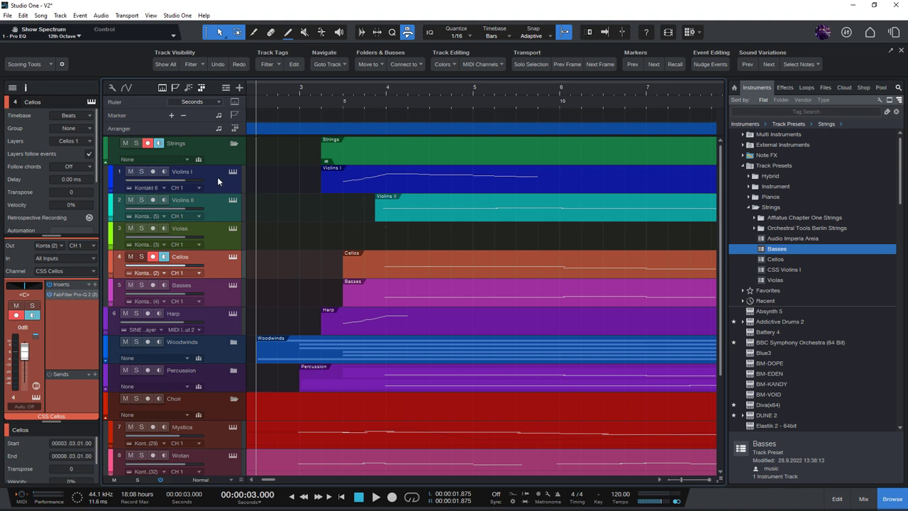
# Step: Store Violins I through Basses as a 'CSS String Section' preset in the Strings folder
pyautogui.click(181, 283)
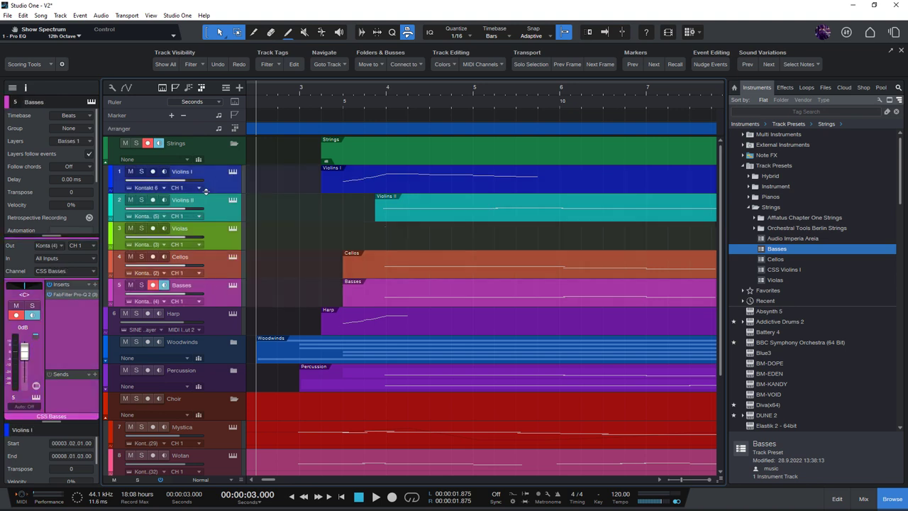
pyautogui.moveTo(295, 193)
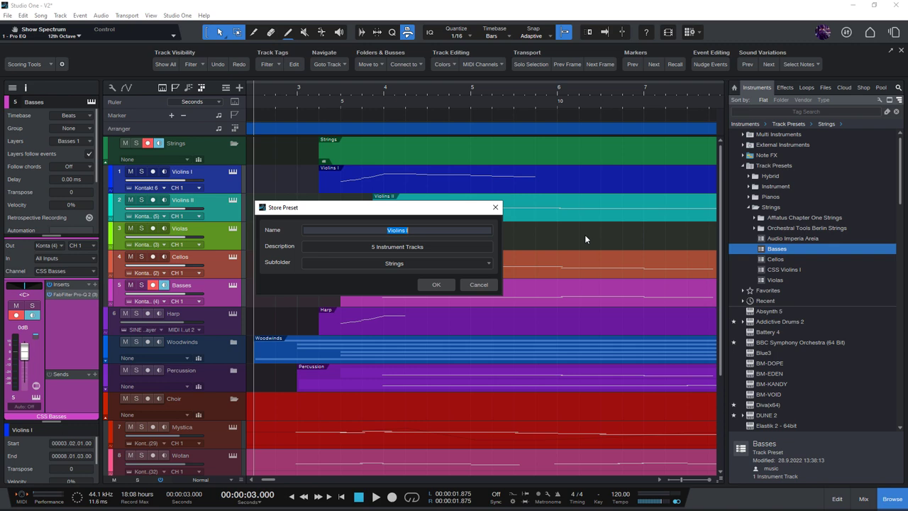
pyautogui.write('CSS String Section')
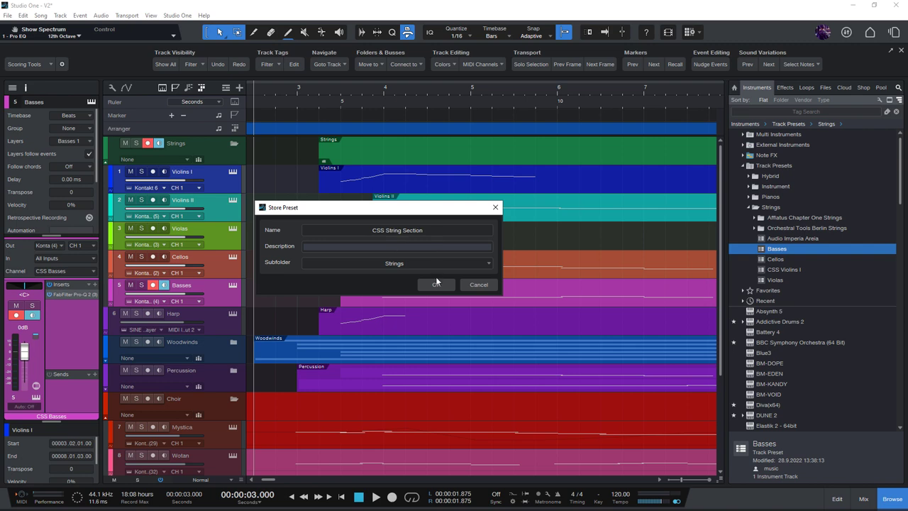
pyautogui.click(436, 284)
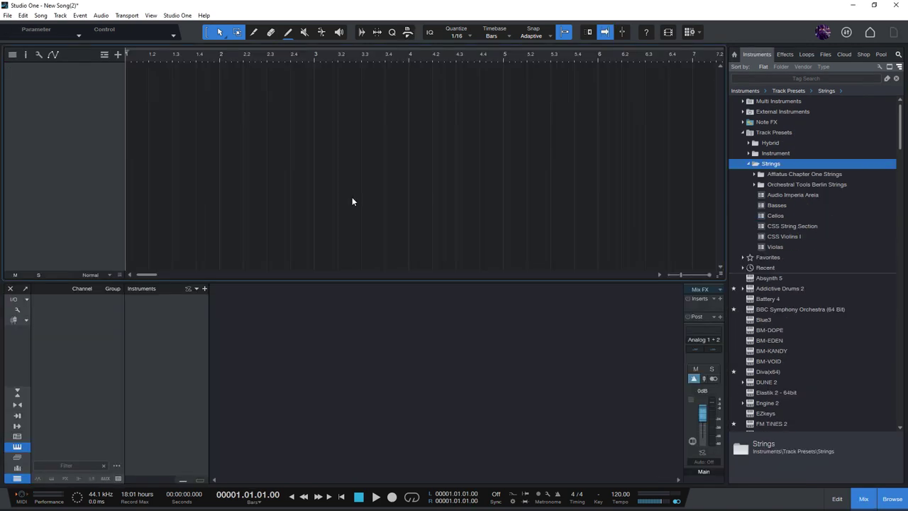
# Step: Load the Minimalist Cellos preset, adding Legato, Tenuto and Harmonics tracks to Template 1
pyautogui.doubleClick(791, 226)
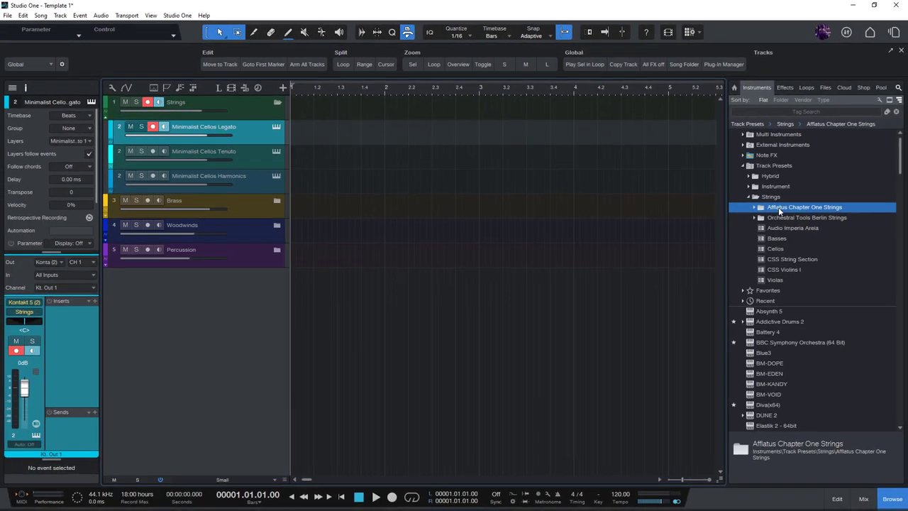
# Step: Select the Minimalist Violins I preset inside the Afflatus Chapter One Strings folder
pyautogui.click(755, 208)
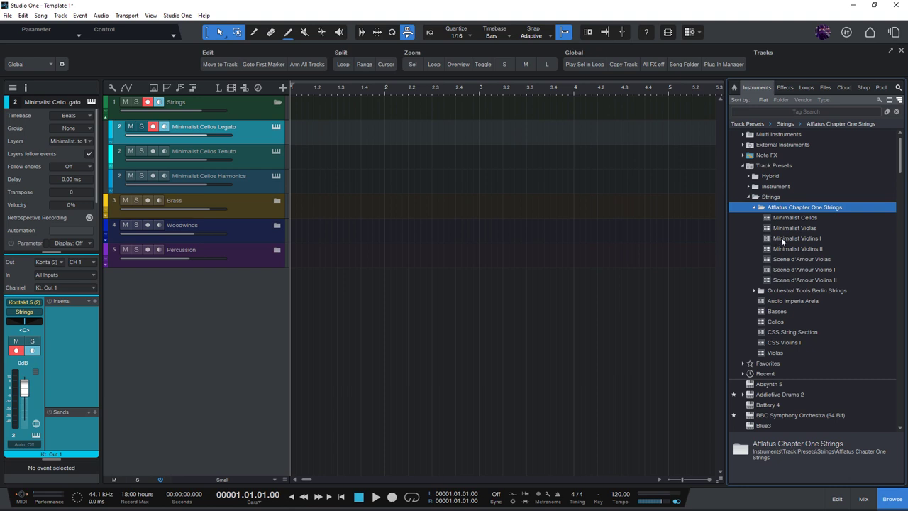
pyautogui.click(797, 238)
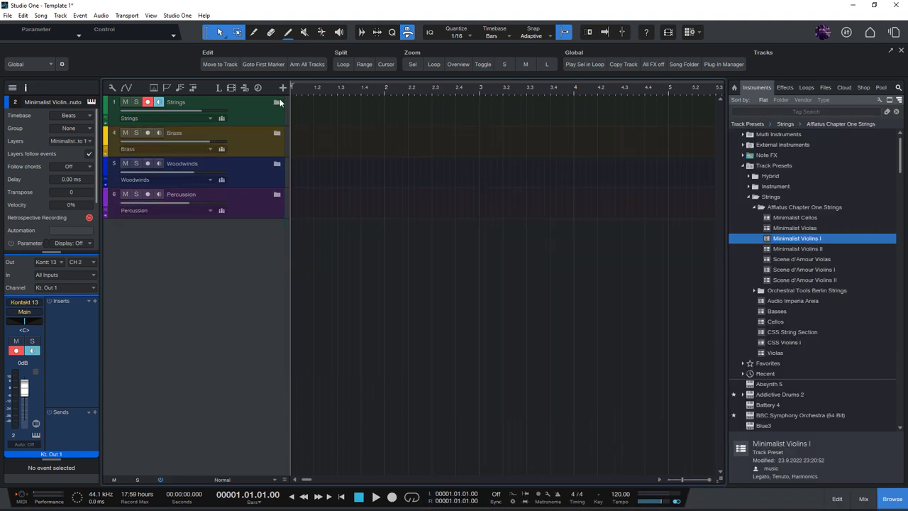
pyautogui.moveTo(428, 152)
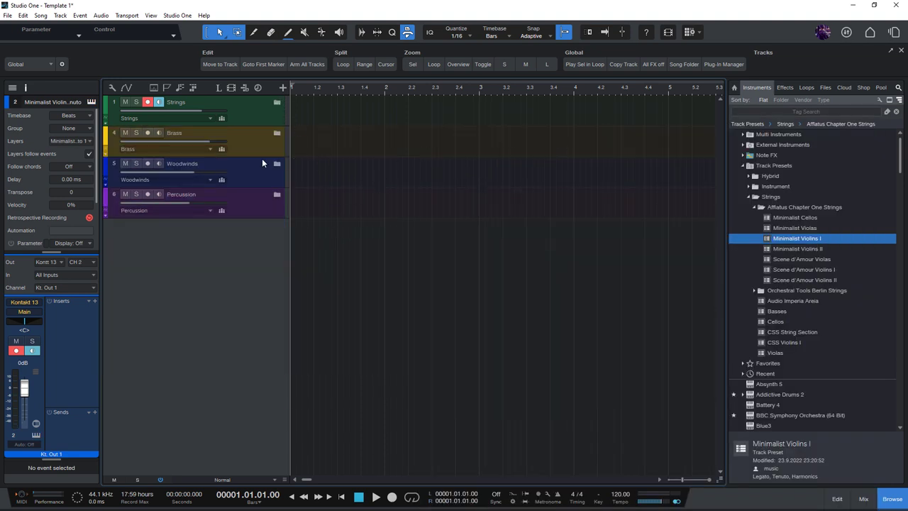
pyautogui.moveTo(329, 190)
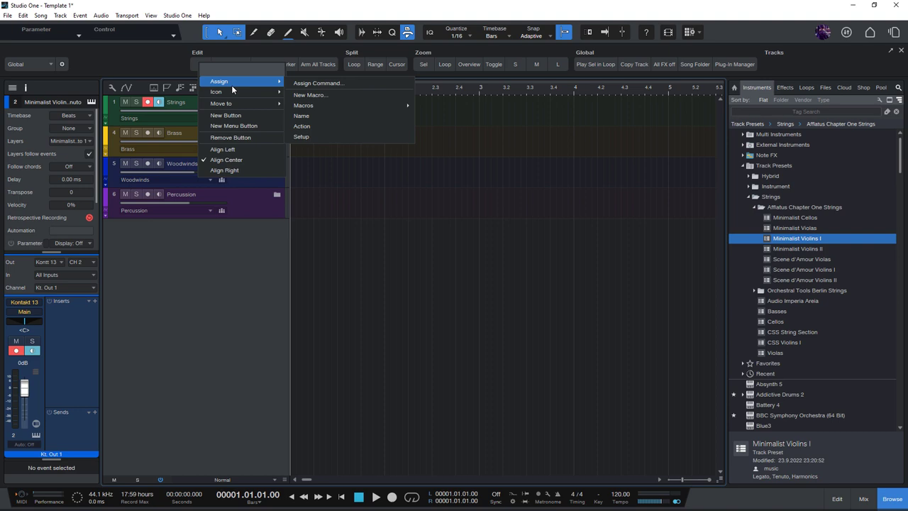
# Step: Create a new toolbar macro containing the Load Track Preset command
pyautogui.click(318, 83)
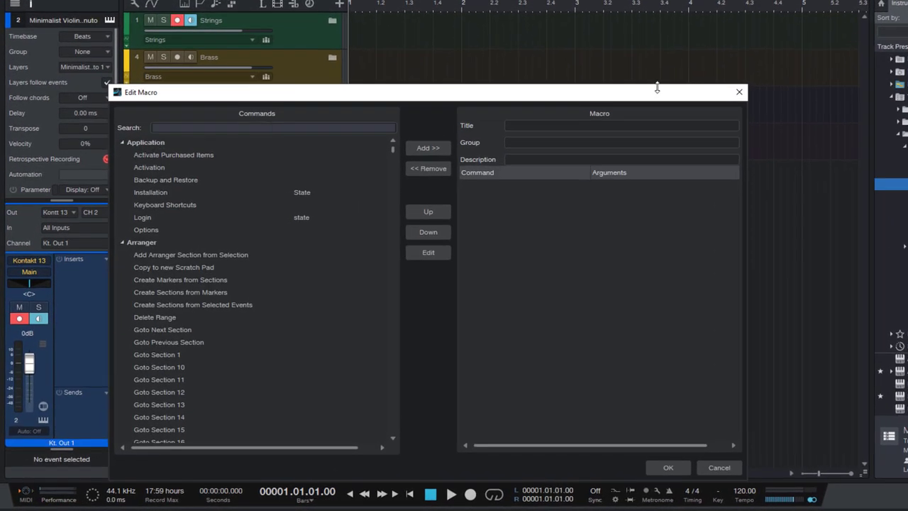
pyautogui.write('load tr')
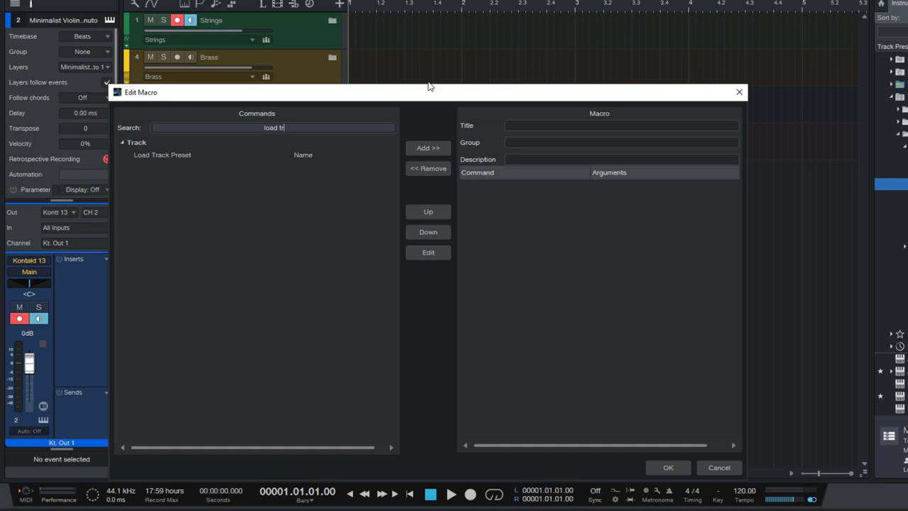
pyautogui.click(429, 147)
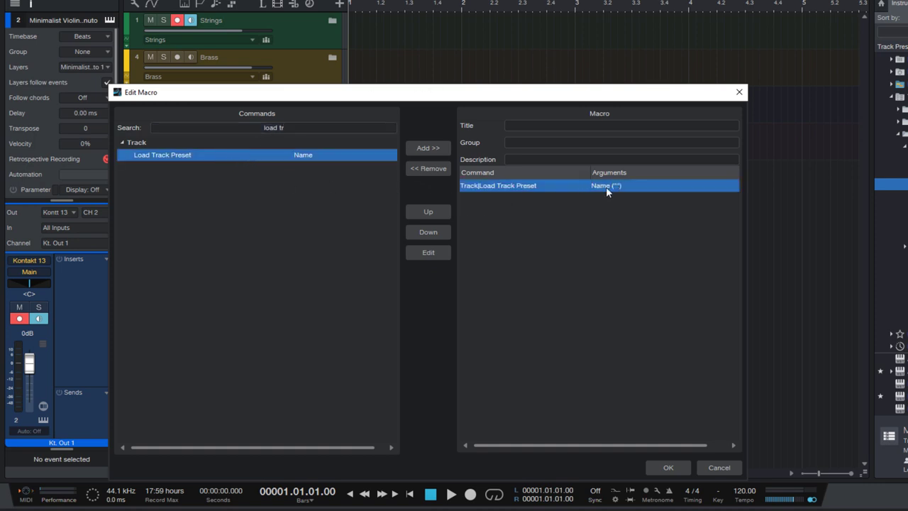
# Step: Set the macro's preset name to Minimalist Cellos, save it and run it to add the cello tracks
pyautogui.click(428, 252)
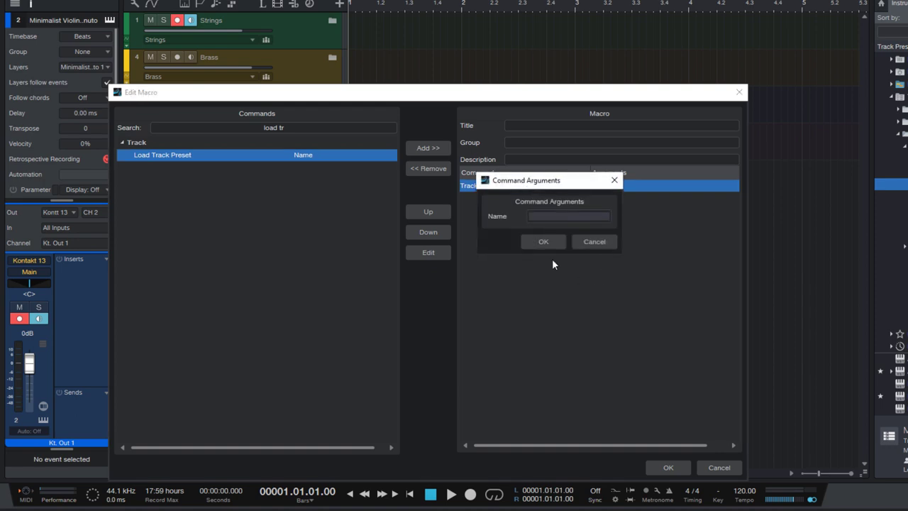
pyautogui.write('Minimalist Cellos')
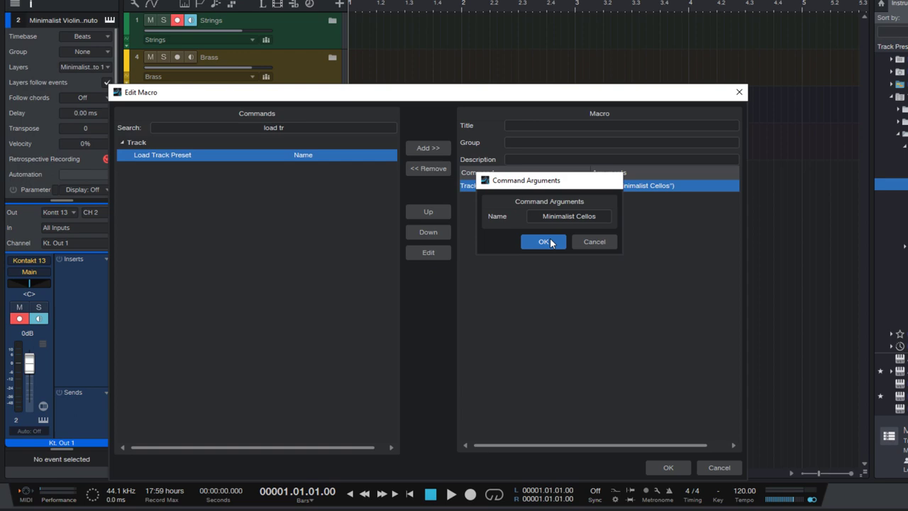
pyautogui.click(545, 241)
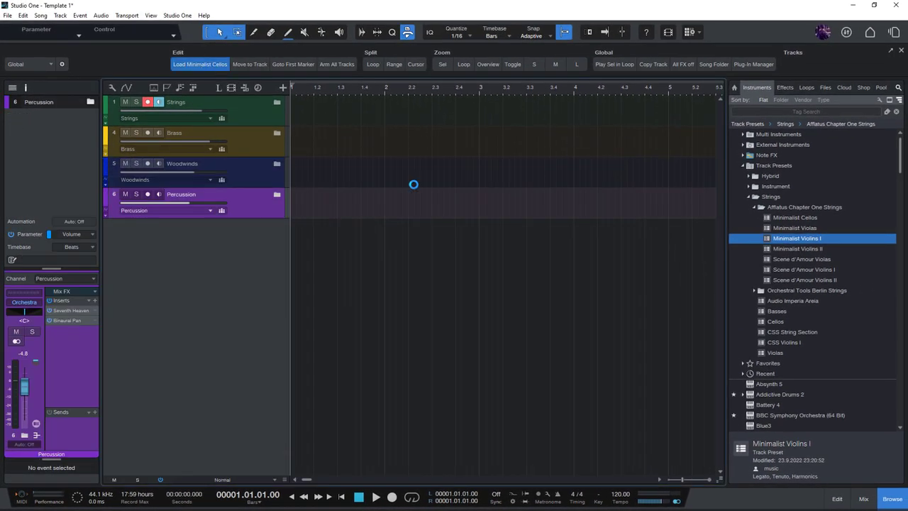
pyautogui.click(200, 64)
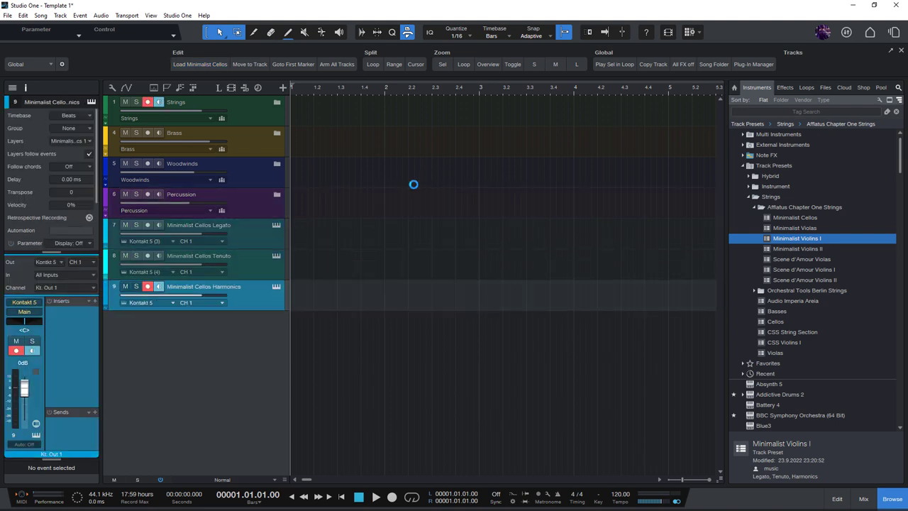